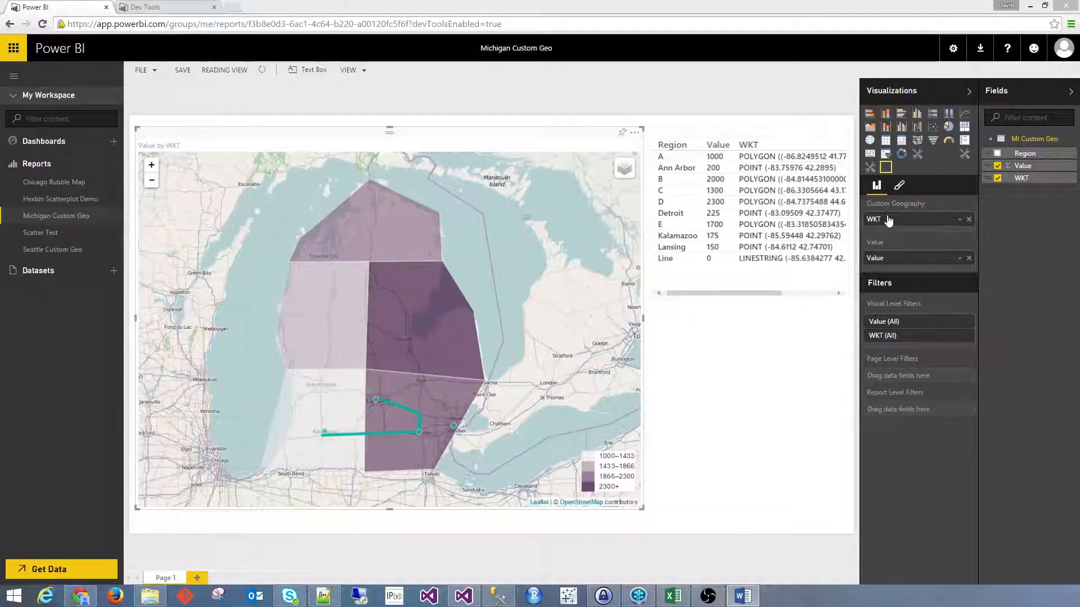
{"action": "mouse_move", "coordinate": [887, 218]}
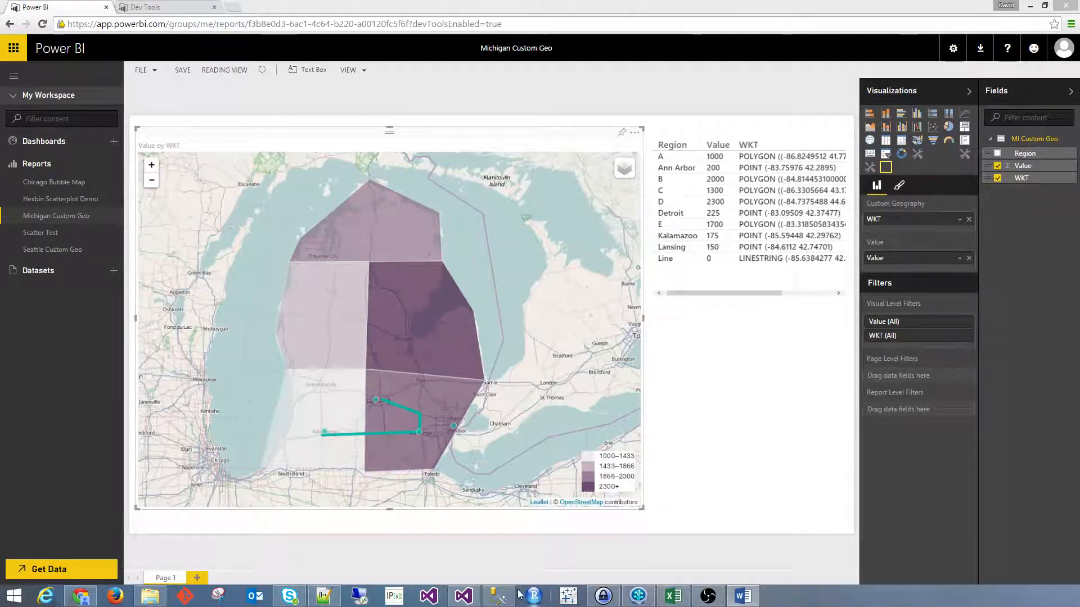
Step: Cycle the Michigan map through Dark, Light, Toner and Watercolor tiles, ending on Custom
{"action": "left_click", "coordinate": [494, 596]}
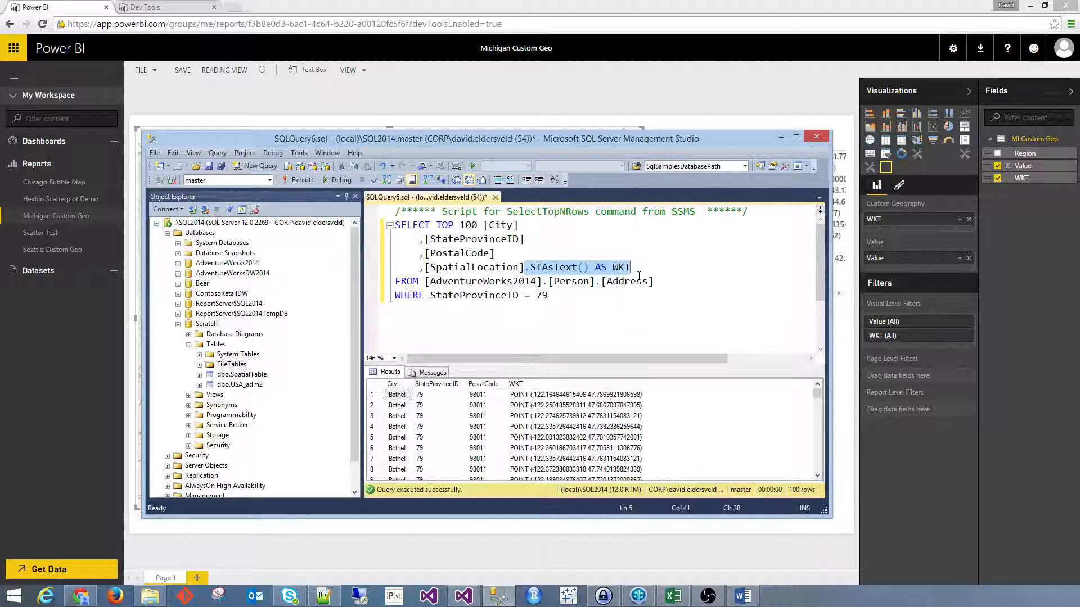
{"action": "mouse_move", "coordinate": [648, 281]}
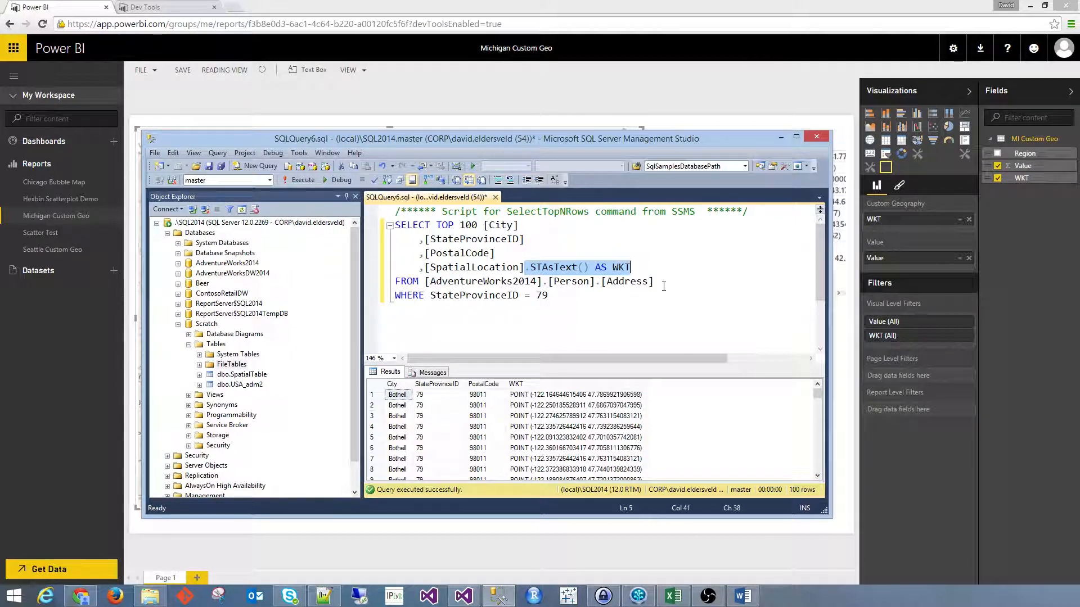
{"action": "mouse_move", "coordinate": [582, 267]}
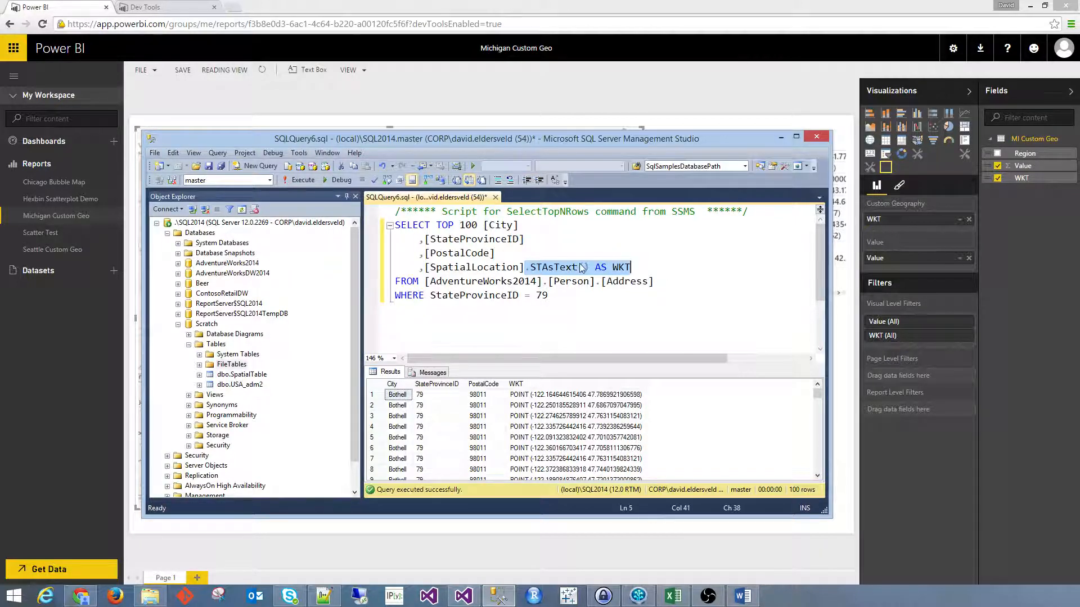
{"action": "mouse_move", "coordinate": [500, 225]}
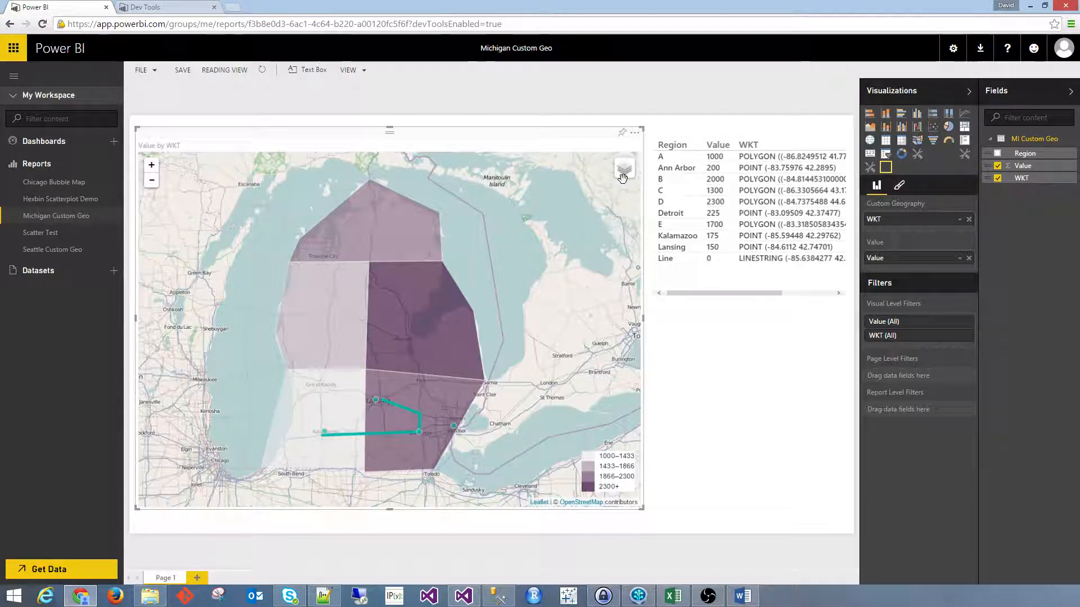
{"action": "left_click", "coordinate": [622, 171]}
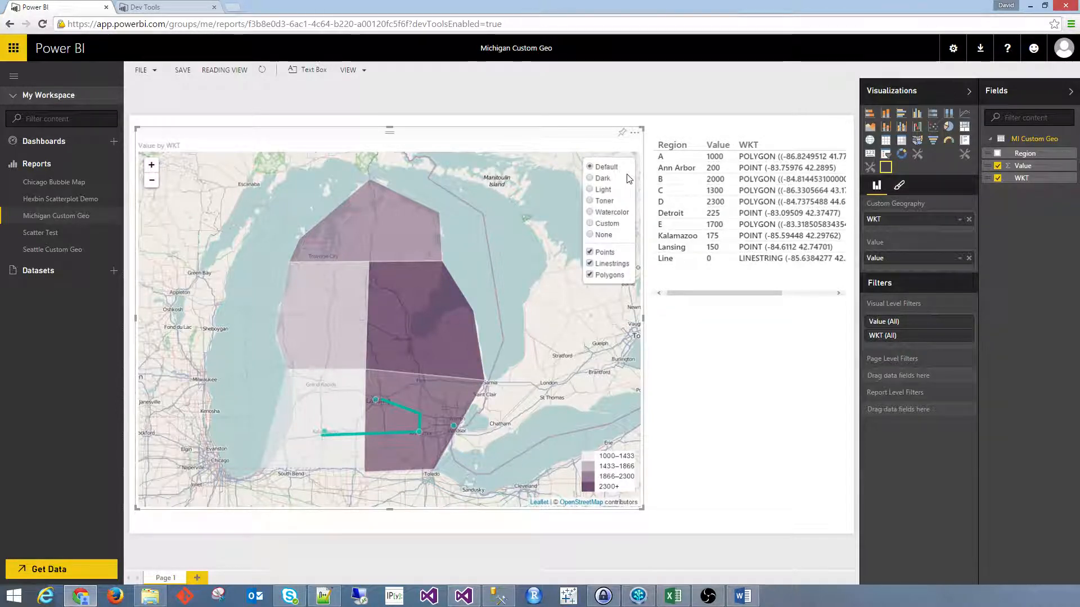
{"action": "left_click", "coordinate": [602, 178]}
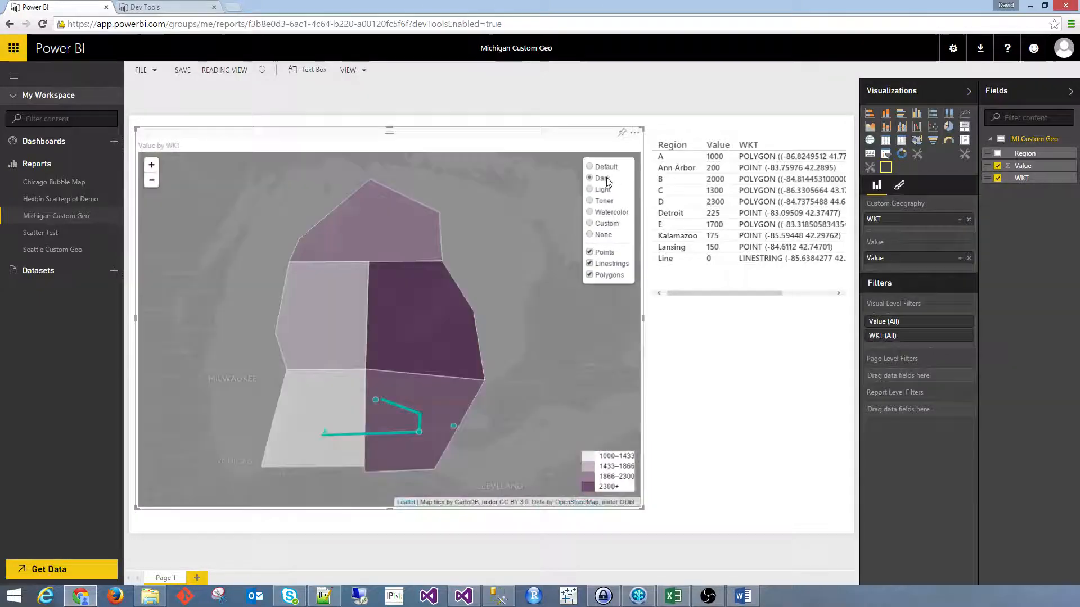
{"action": "left_click", "coordinate": [590, 190]}
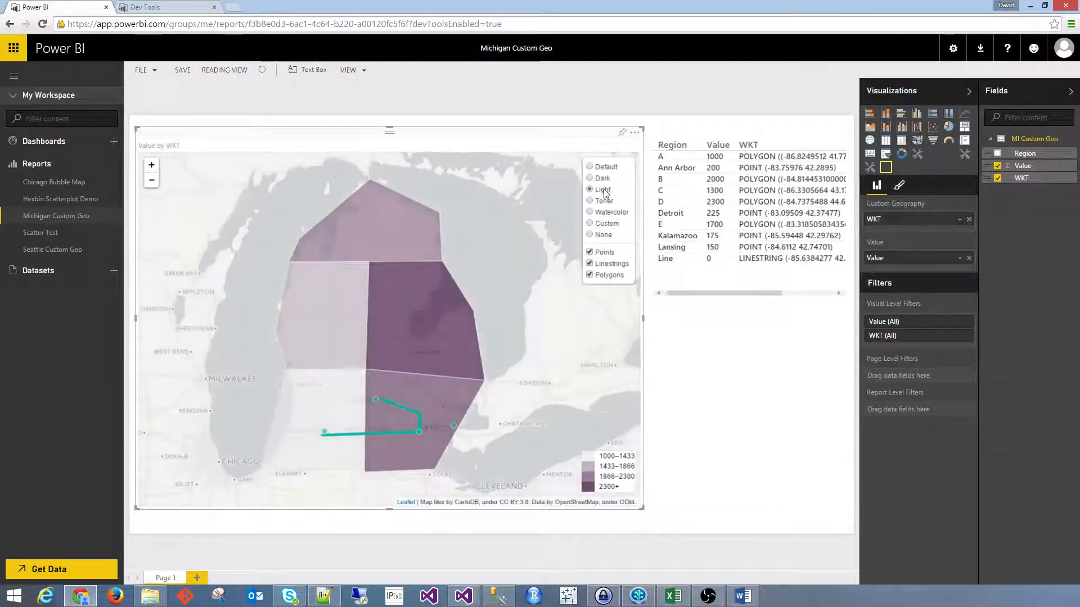
{"action": "left_click", "coordinate": [589, 200]}
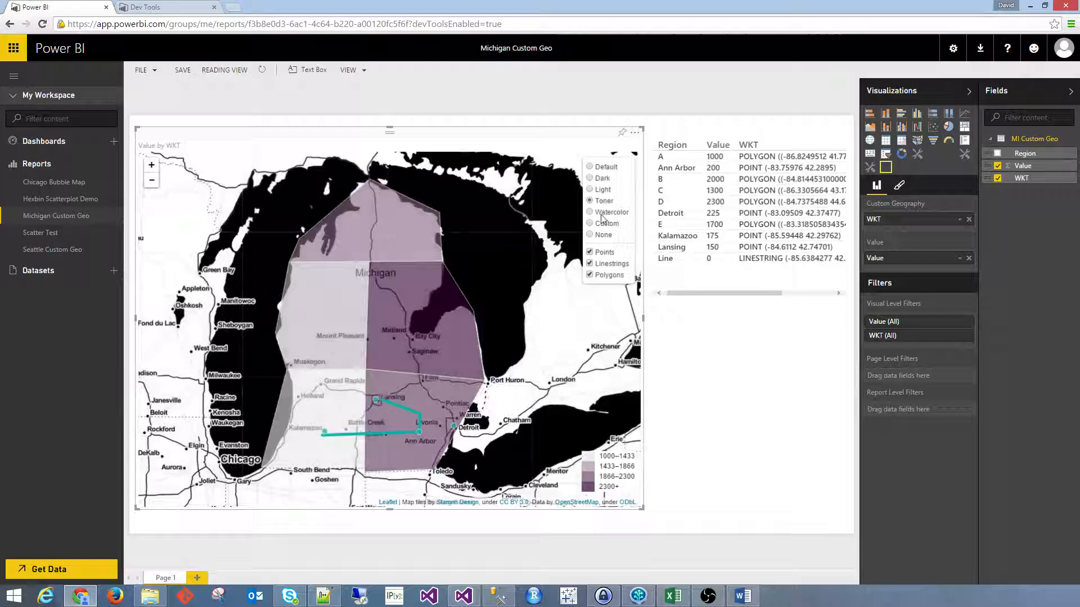
{"action": "left_click", "coordinate": [589, 212]}
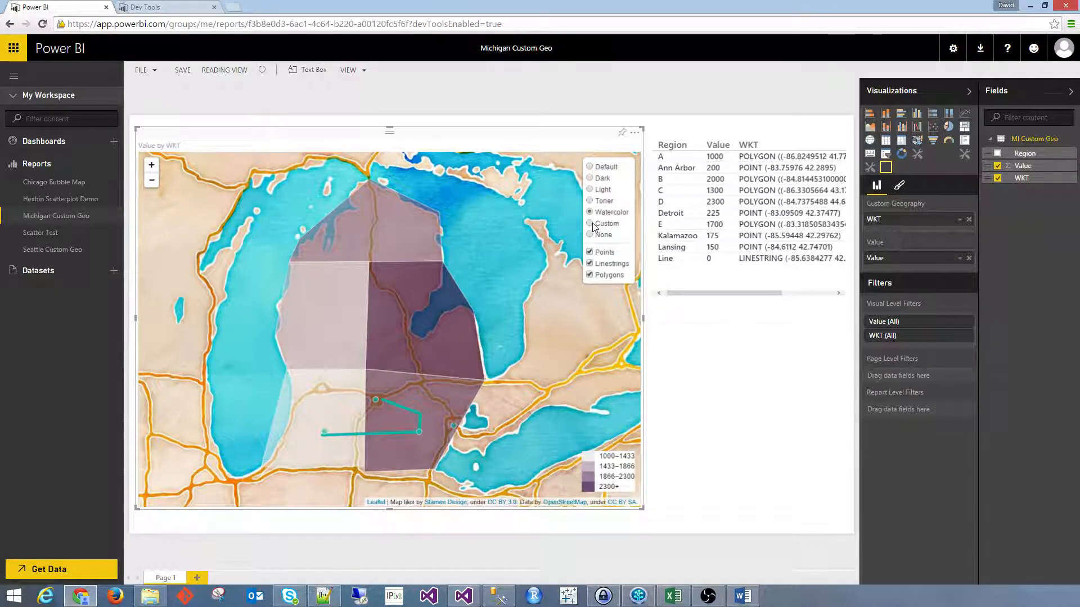
{"action": "left_click", "coordinate": [589, 224]}
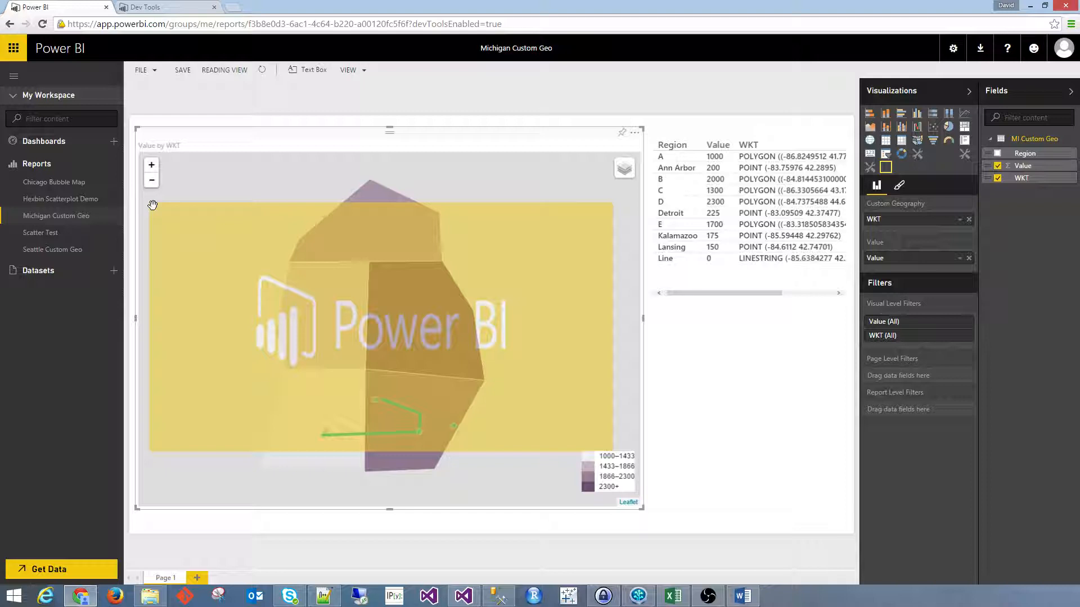
{"action": "mouse_move", "coordinate": [150, 441]}
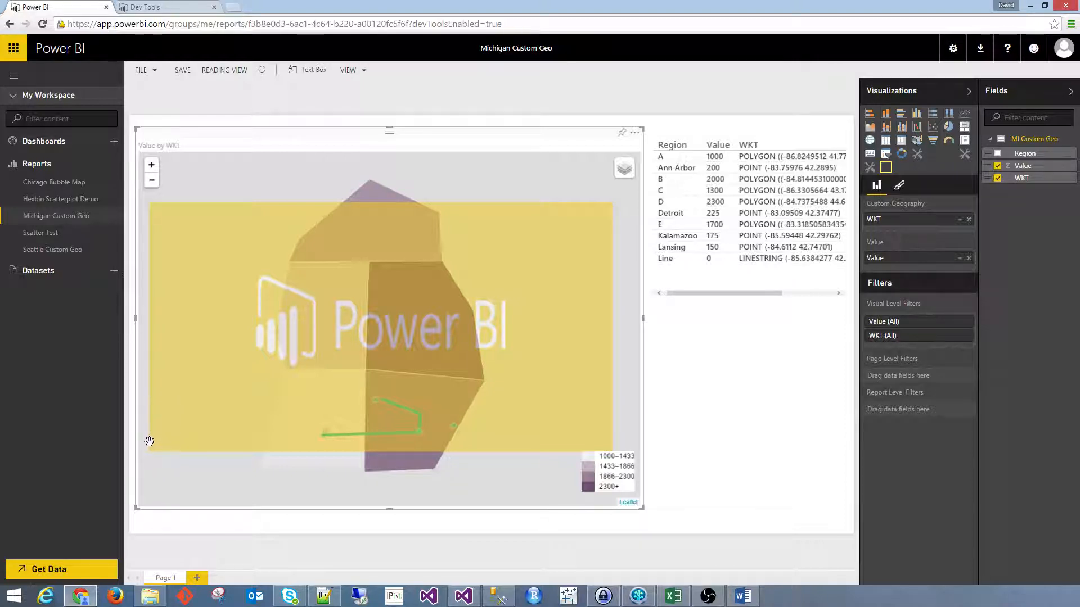
Step: Open the tile layer list from the Michigan map's top-right layers button
{"action": "left_click", "coordinate": [623, 168]}
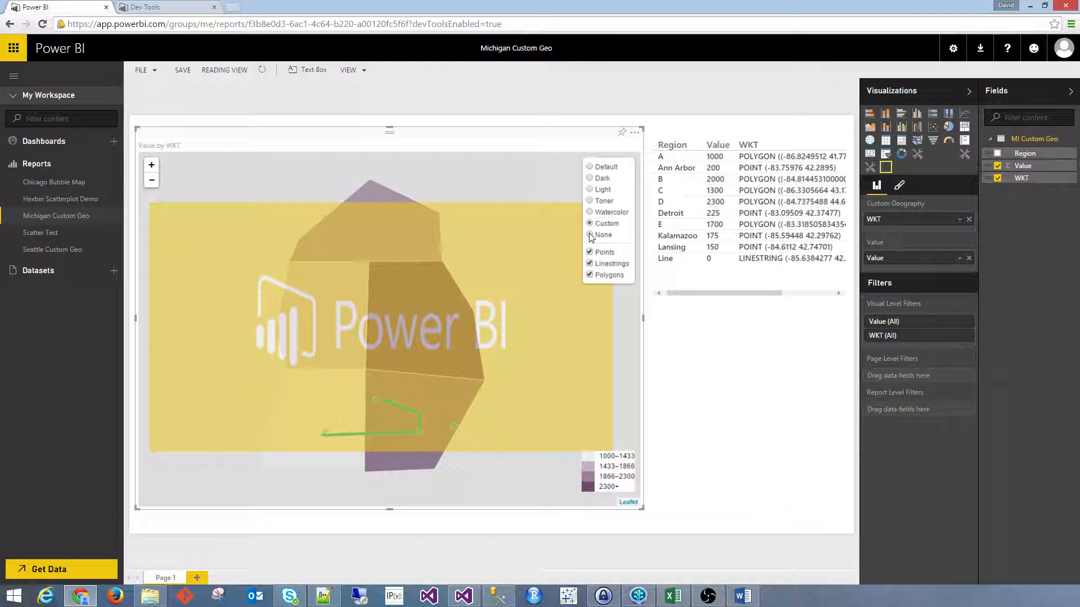
Step: Set the Michigan map's tile layer to None and reopen the layer list
{"action": "left_click", "coordinate": [590, 235]}
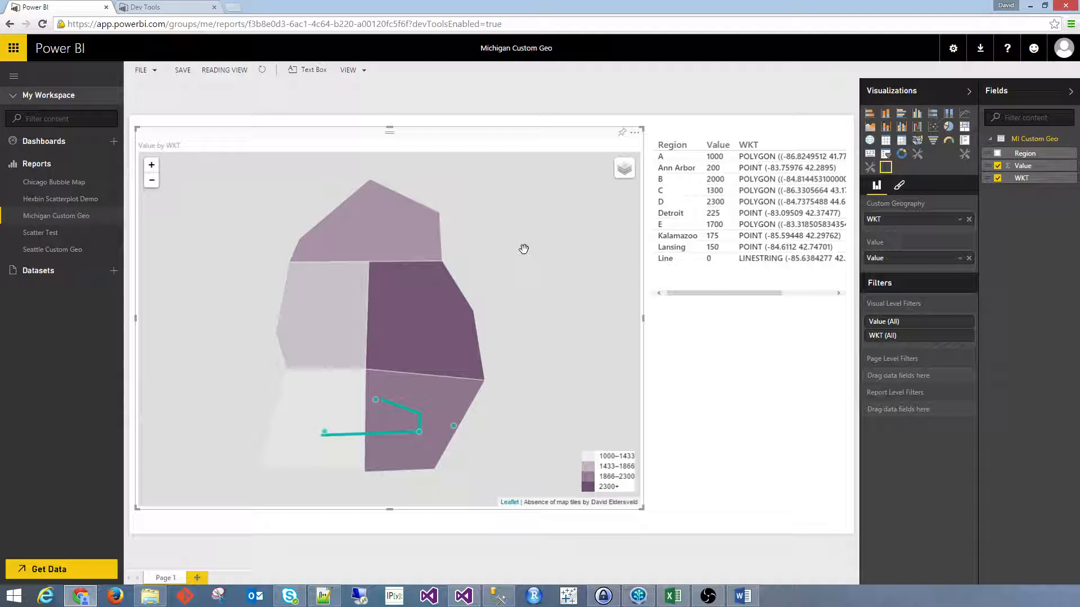
{"action": "left_click", "coordinate": [622, 168]}
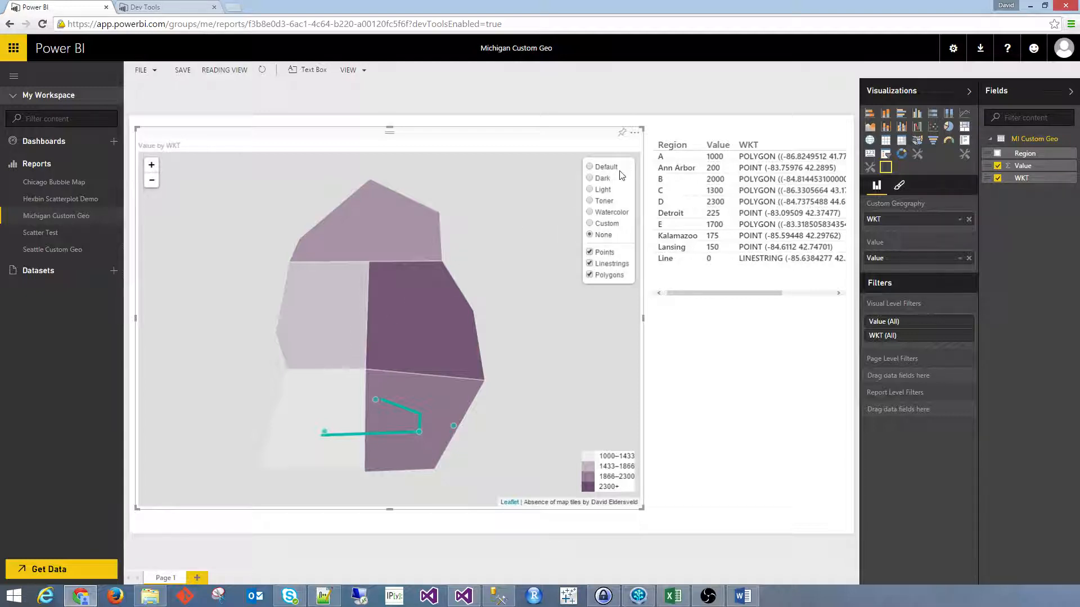
{"action": "mouse_move", "coordinate": [618, 174]}
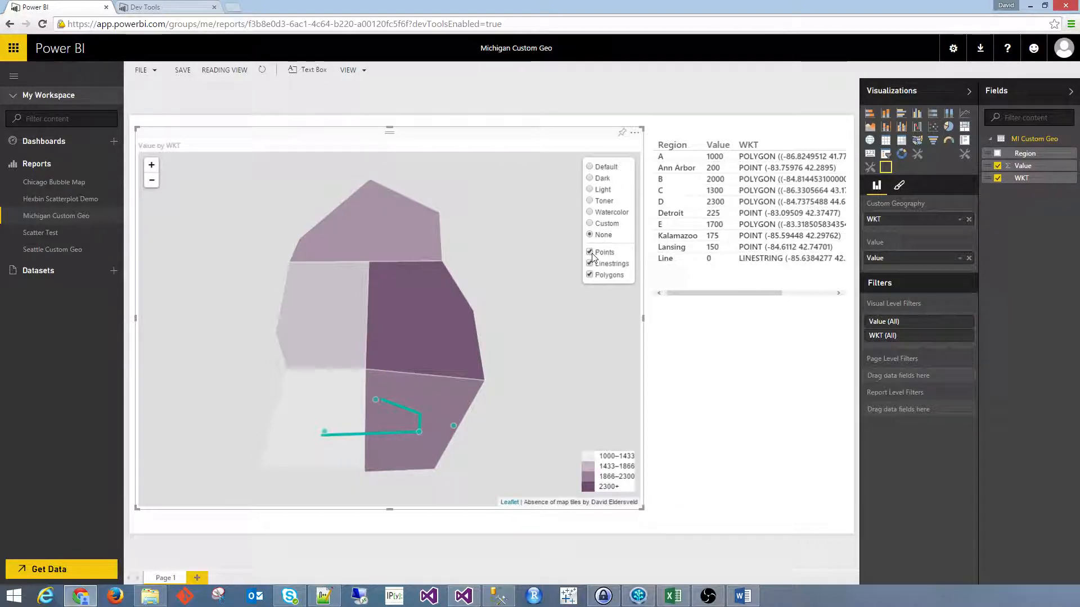
Step: Hide the Points and Linestrings layers, then turn Points back on
{"action": "left_click", "coordinate": [589, 252]}
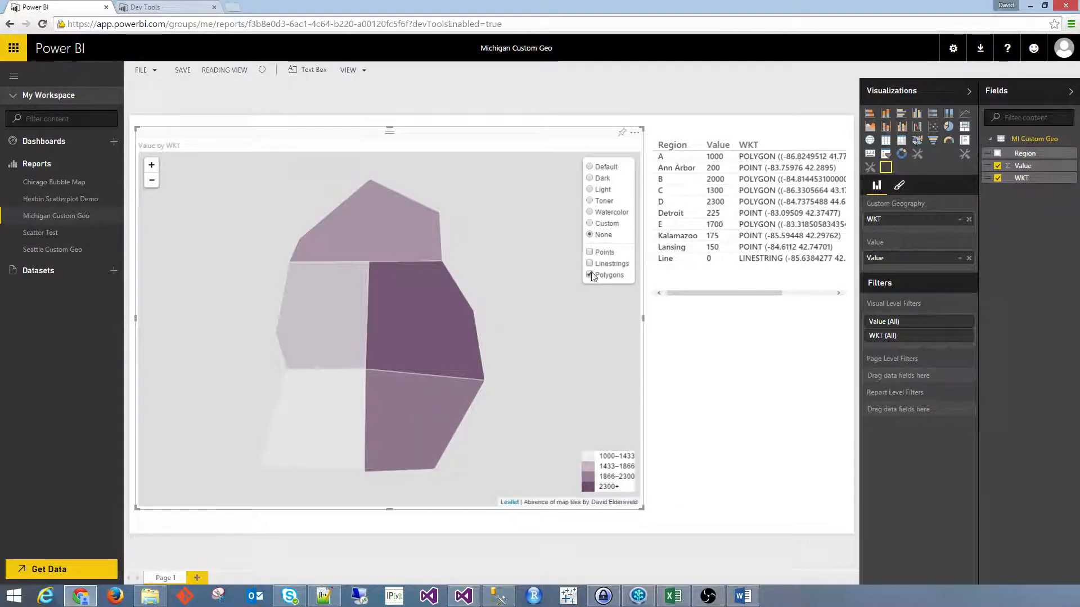
{"action": "left_click", "coordinate": [590, 275]}
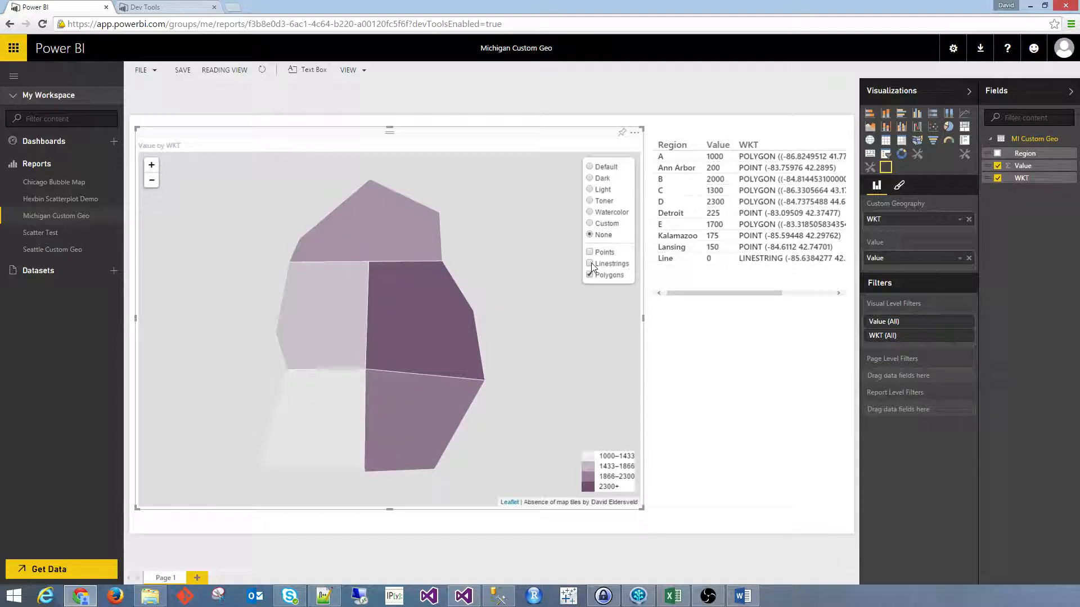
{"action": "left_click", "coordinate": [589, 251]}
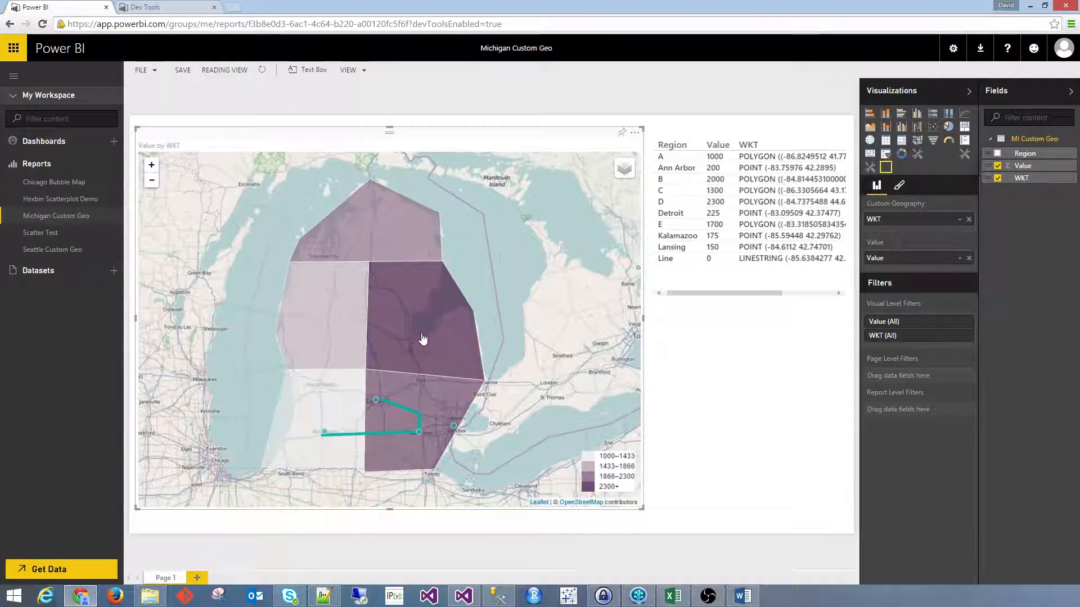
{"action": "mouse_move", "coordinate": [395, 285]}
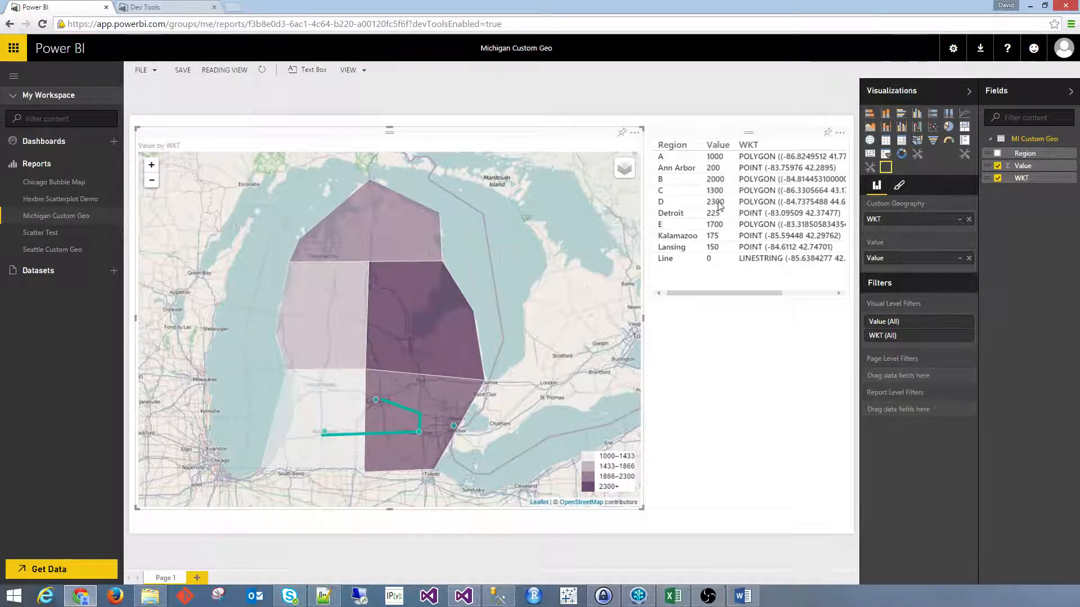
{"action": "mouse_move", "coordinate": [420, 345]}
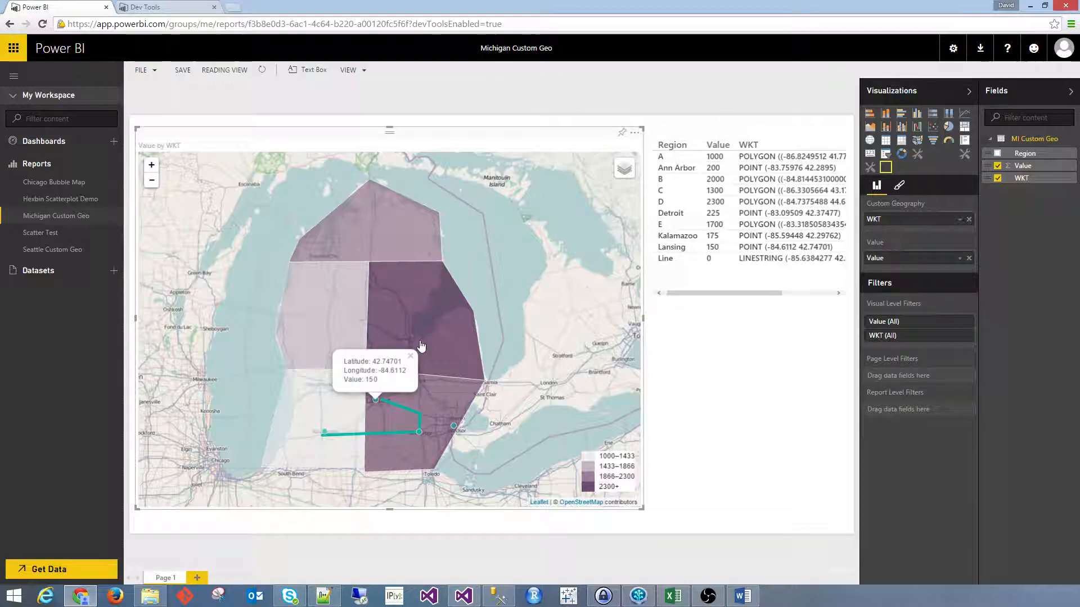
{"action": "mouse_move", "coordinate": [444, 303]}
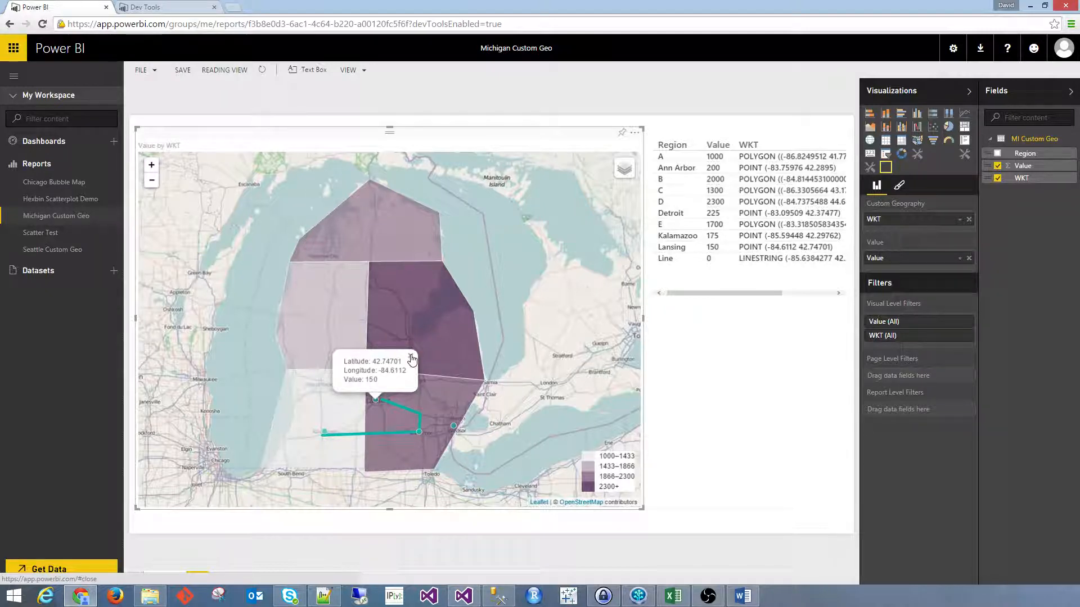
{"action": "mouse_move", "coordinate": [412, 360]}
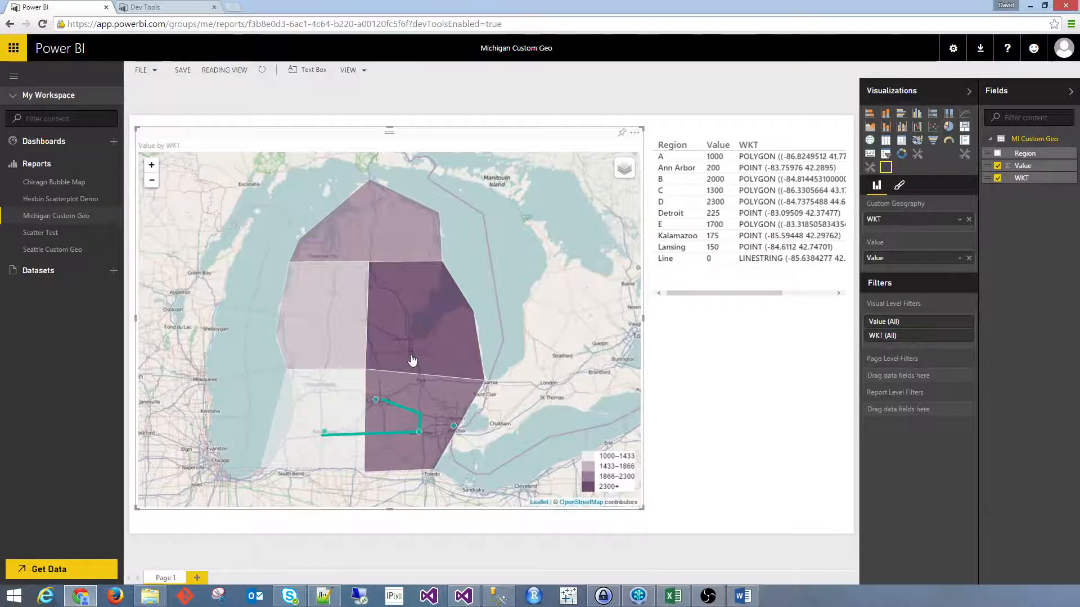
{"action": "mouse_move", "coordinate": [250, 300]}
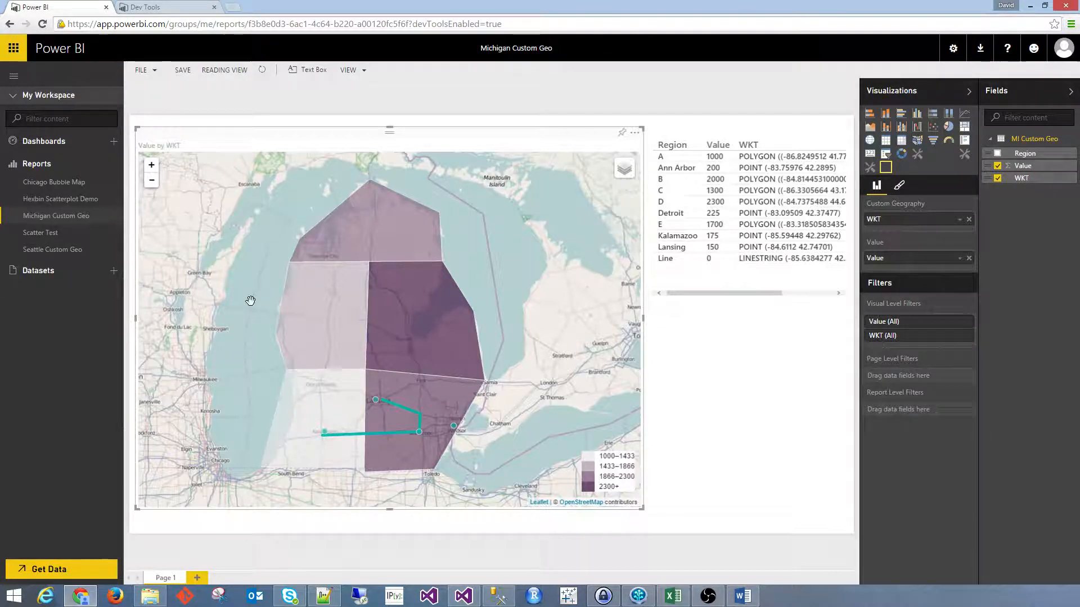
Step: Open Seattle Custom Geo from Reports in the left navigation
{"action": "left_click", "coordinate": [52, 249]}
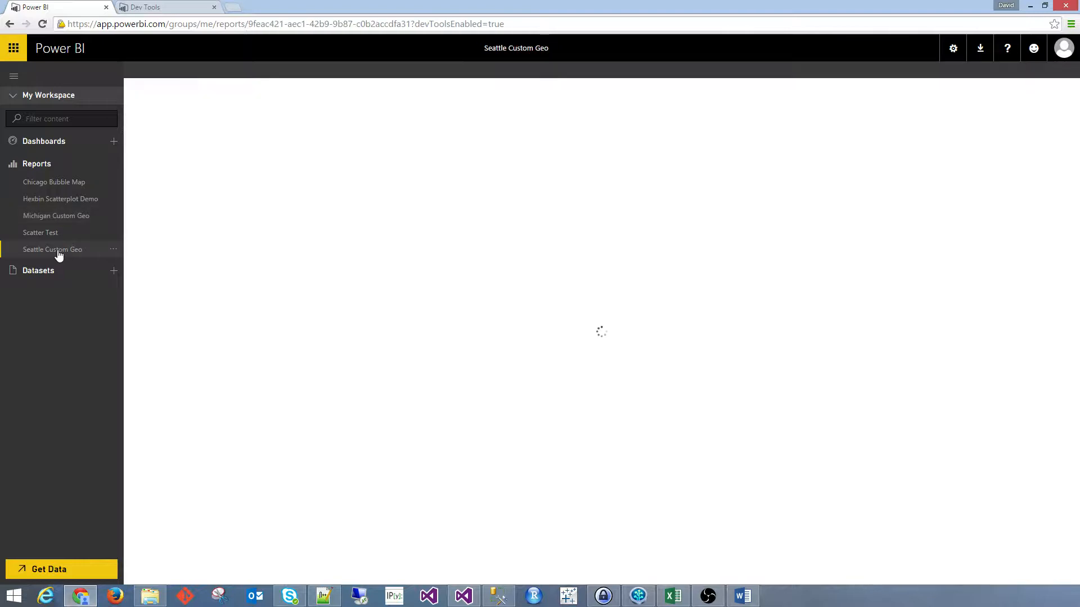
Step: Check two Seattle point popups and switch the tiles to Light, then Dark
{"action": "left_click", "coordinate": [53, 250]}
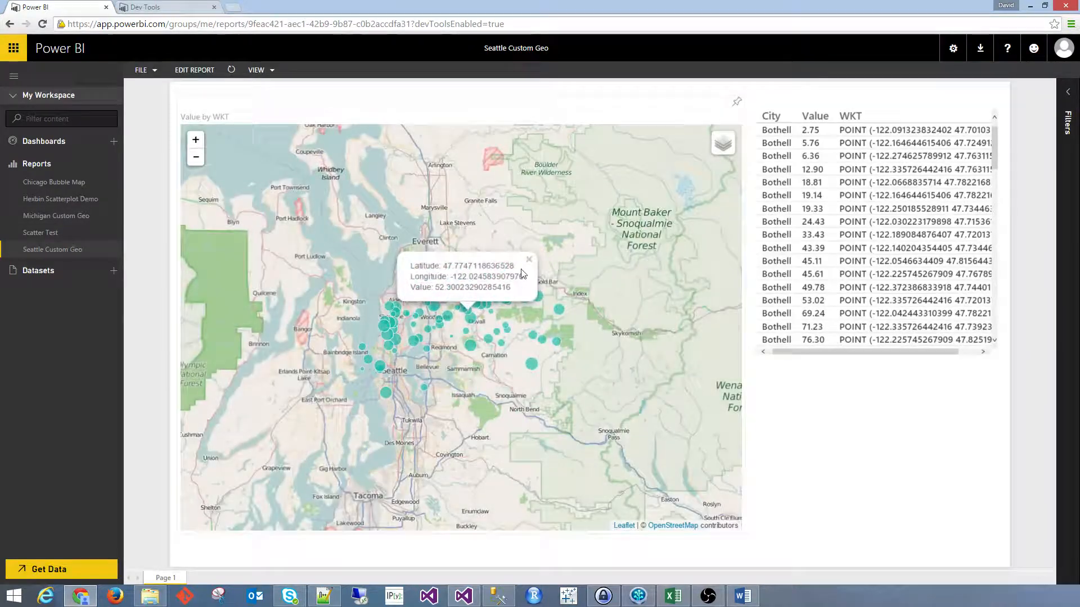
{"action": "left_click", "coordinate": [528, 260]}
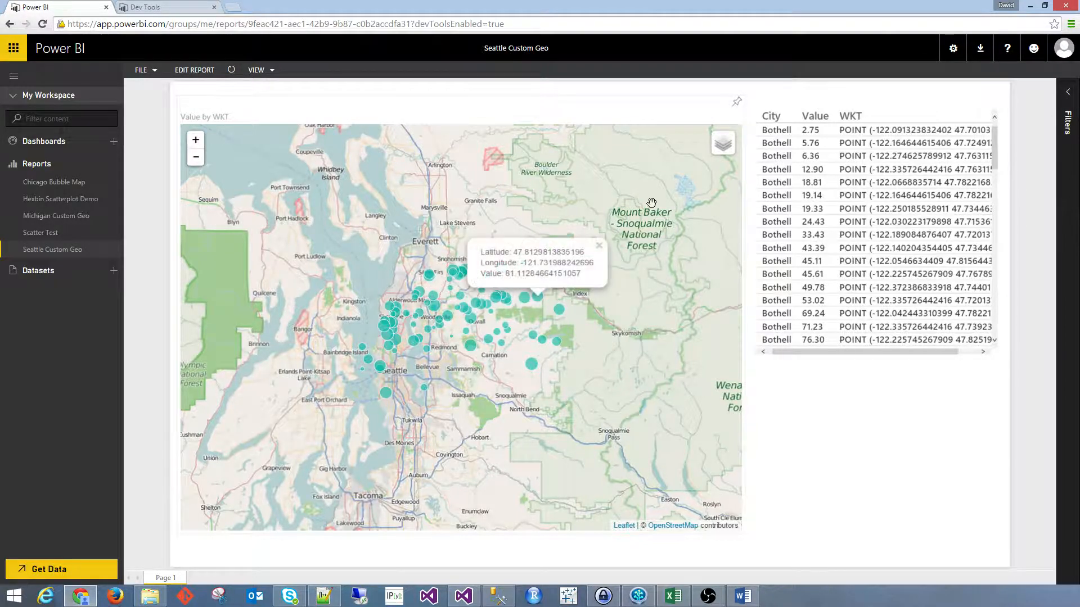
{"action": "left_click", "coordinate": [722, 143]}
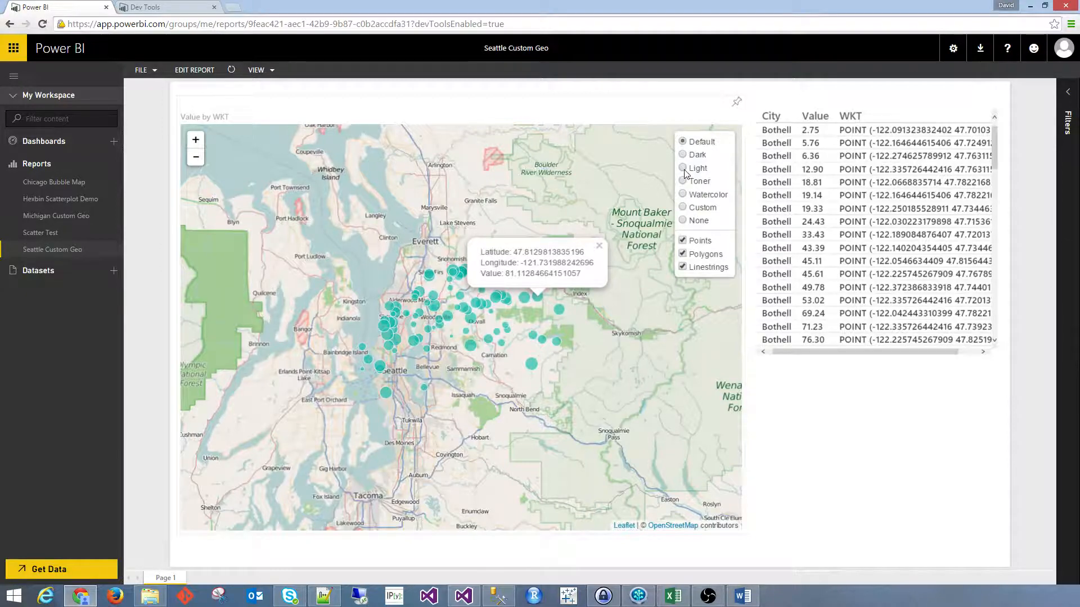
{"action": "left_click", "coordinate": [682, 168]}
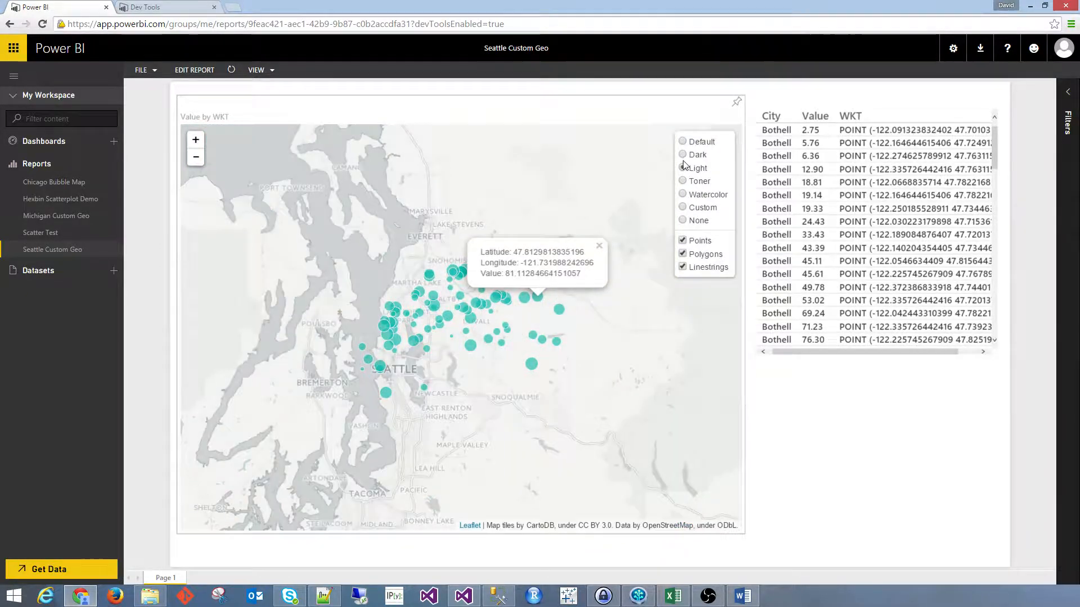
{"action": "left_click", "coordinate": [682, 154]}
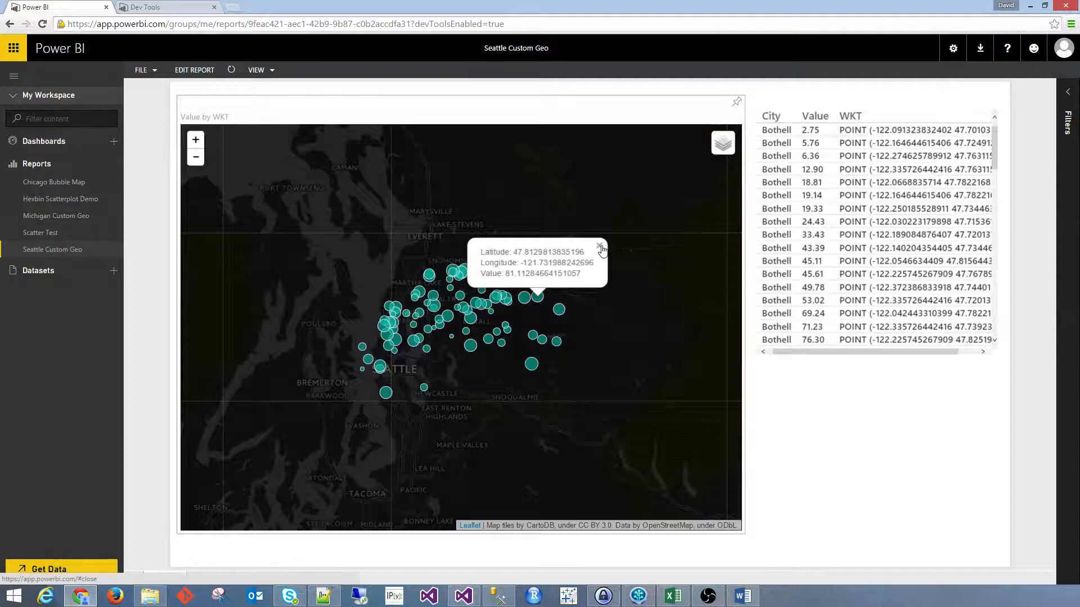
{"action": "left_click", "coordinate": [599, 246]}
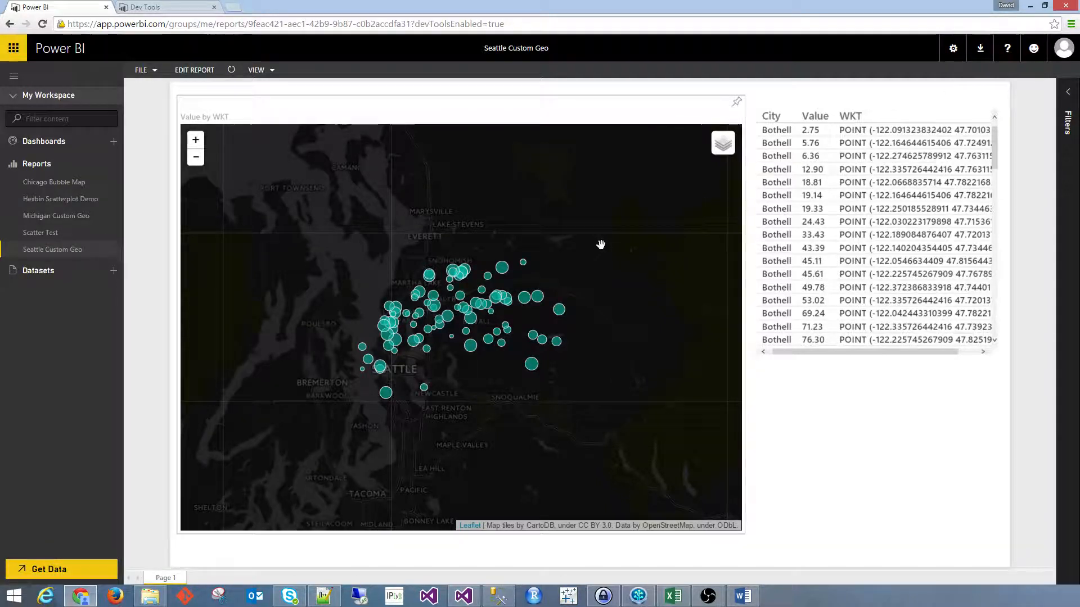